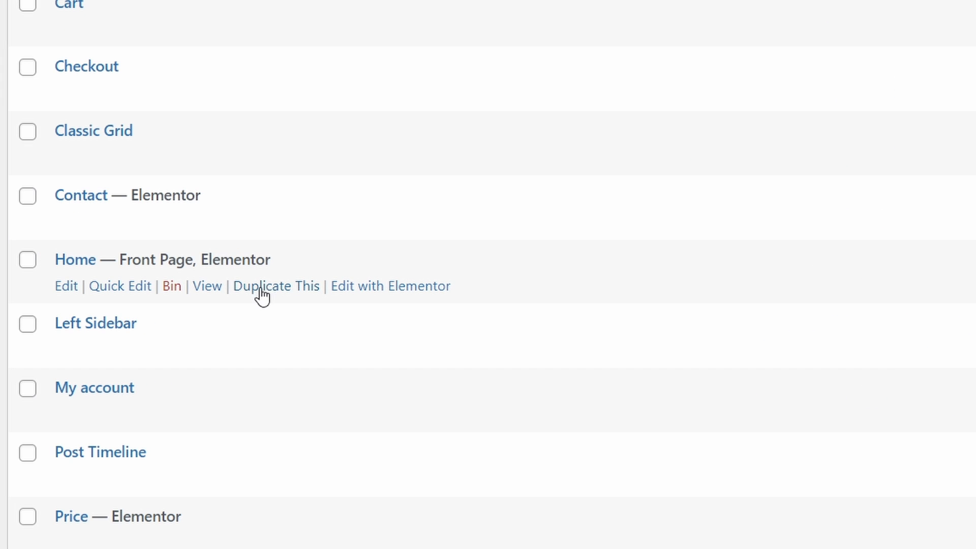
pyautogui.moveTo(273, 294)
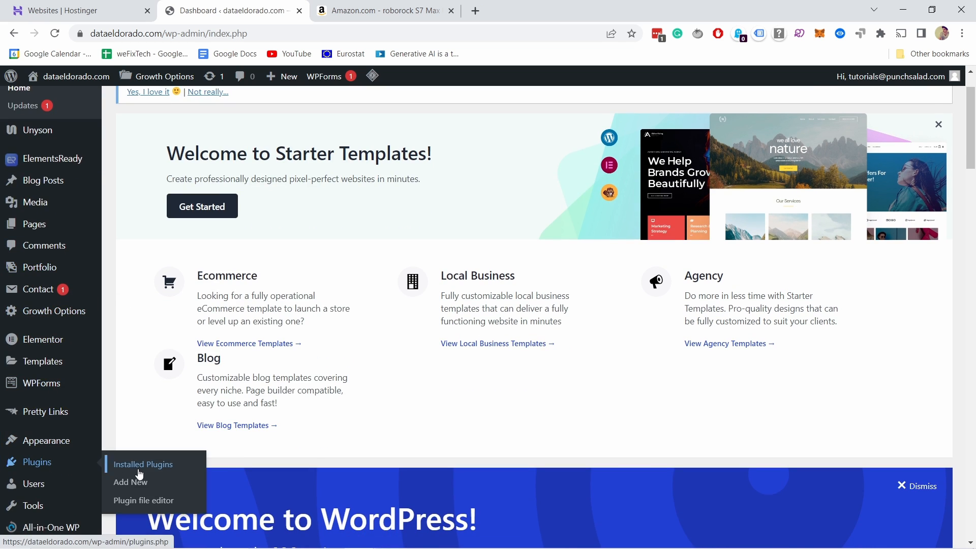
# - Search Add Plugins for 'duplicat' and install the Duplicate Page plugin
pyautogui.click(144, 464)
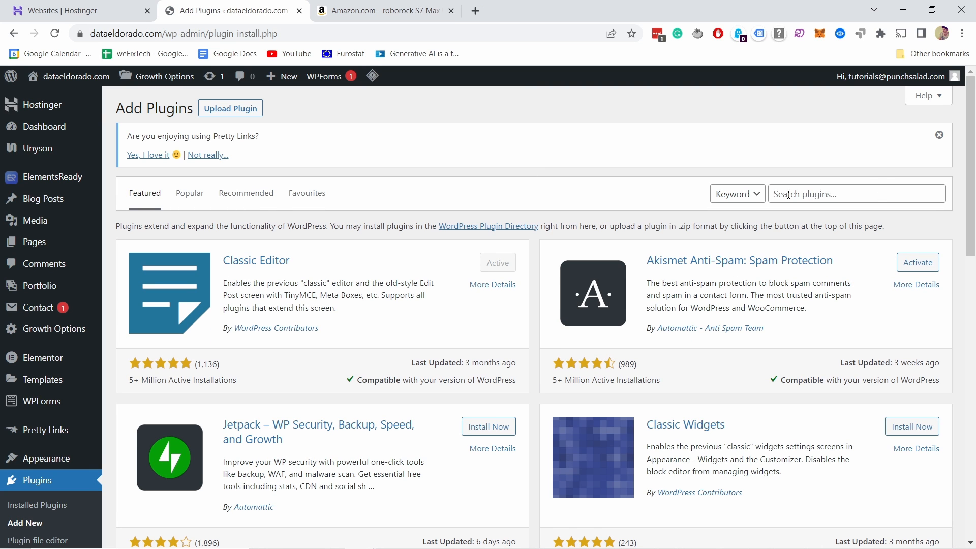
pyautogui.write('duplicate page')
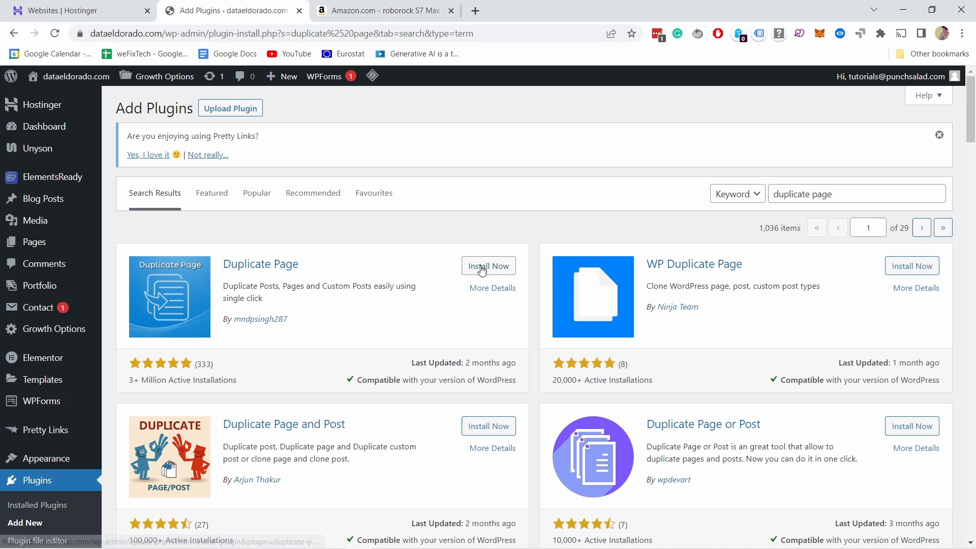
pyautogui.click(489, 266)
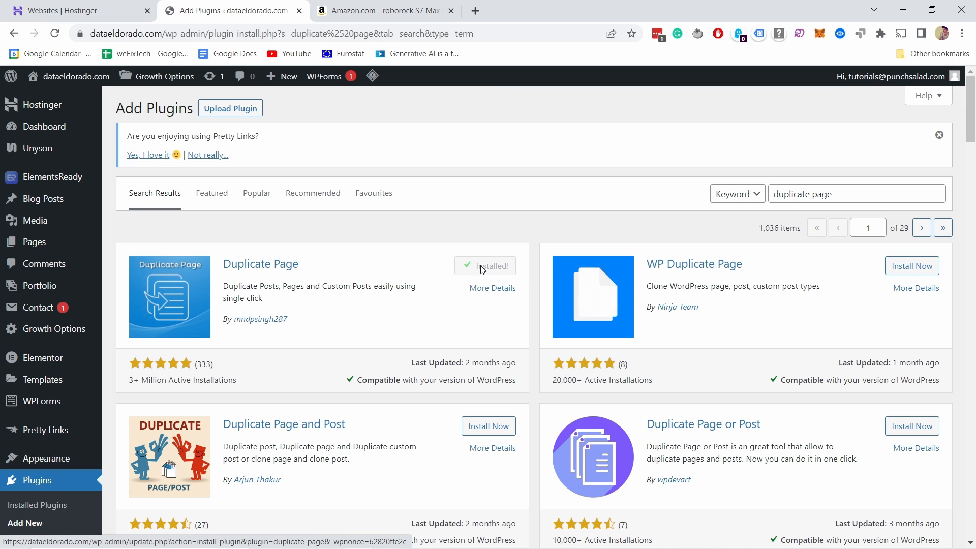
# - Activate Duplicate Page and confirm it in the installed plugins list
pyautogui.click(485, 265)
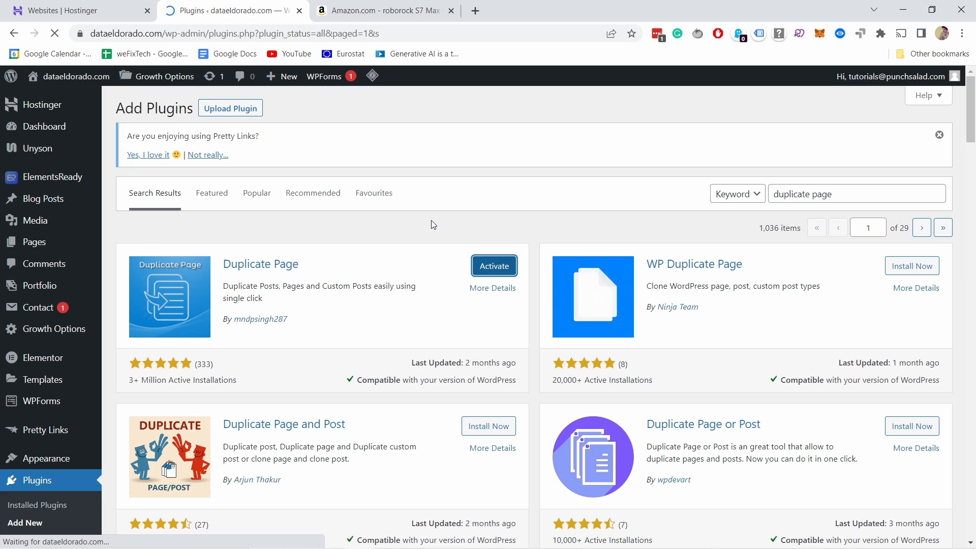
pyautogui.click(494, 266)
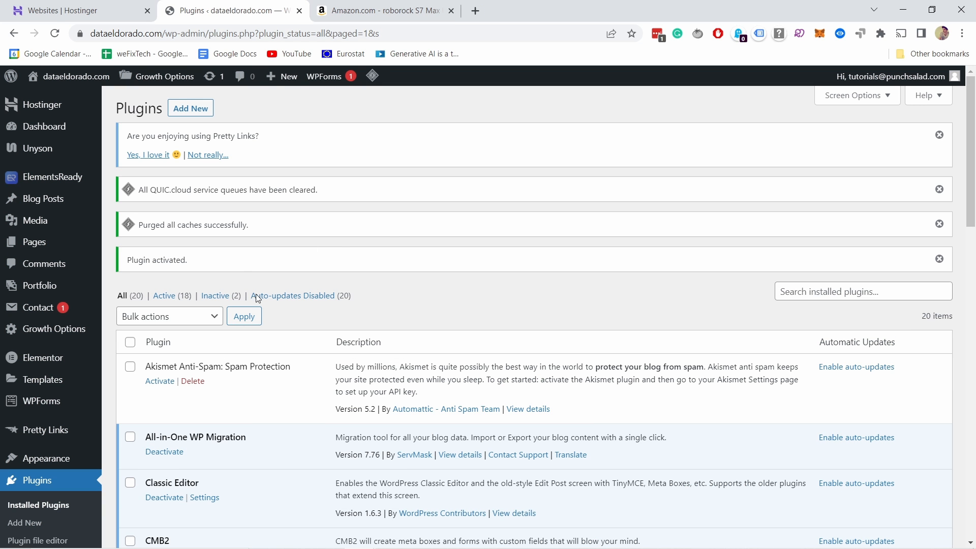
pyautogui.moveTo(188, 237)
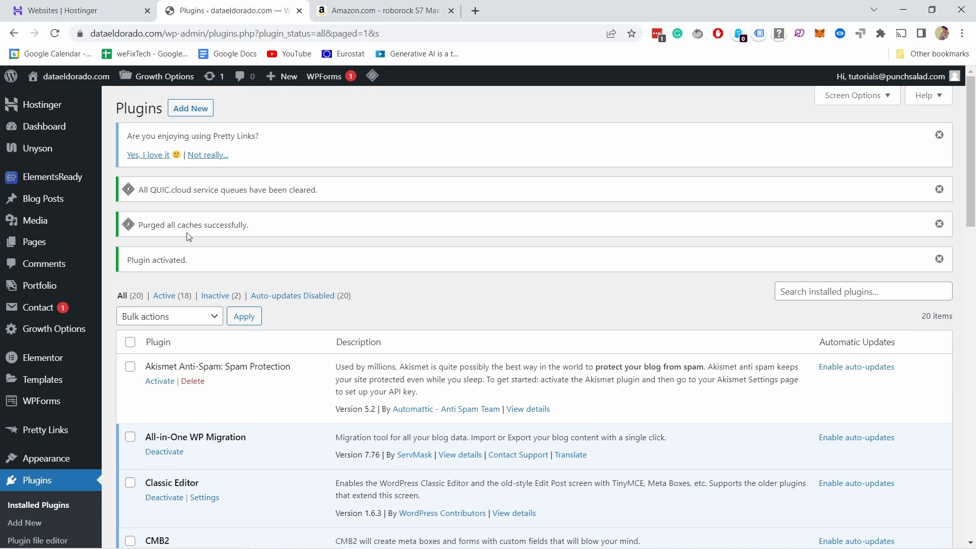
pyautogui.click(129, 262)
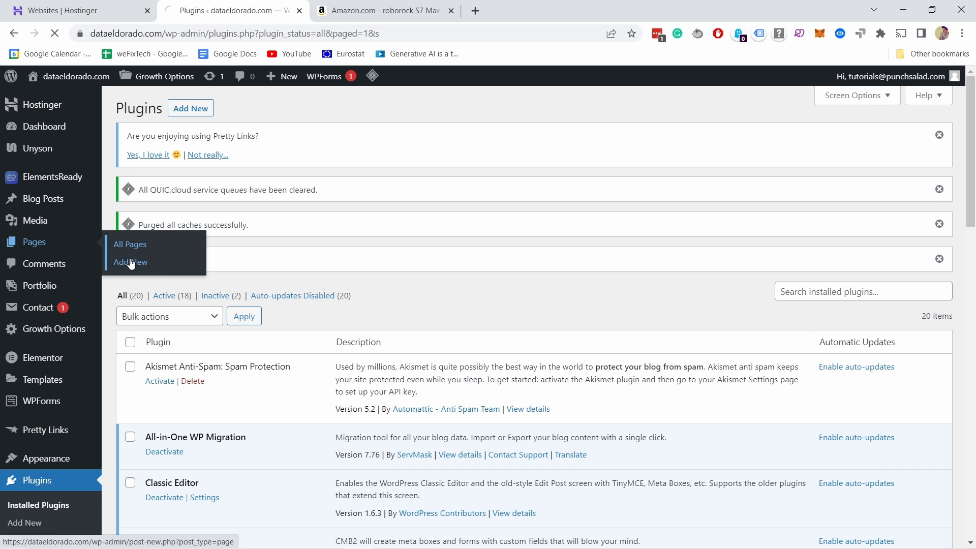
# - From All Pages, duplicate Home and open the new Home draft in the editor
pyautogui.click(130, 244)
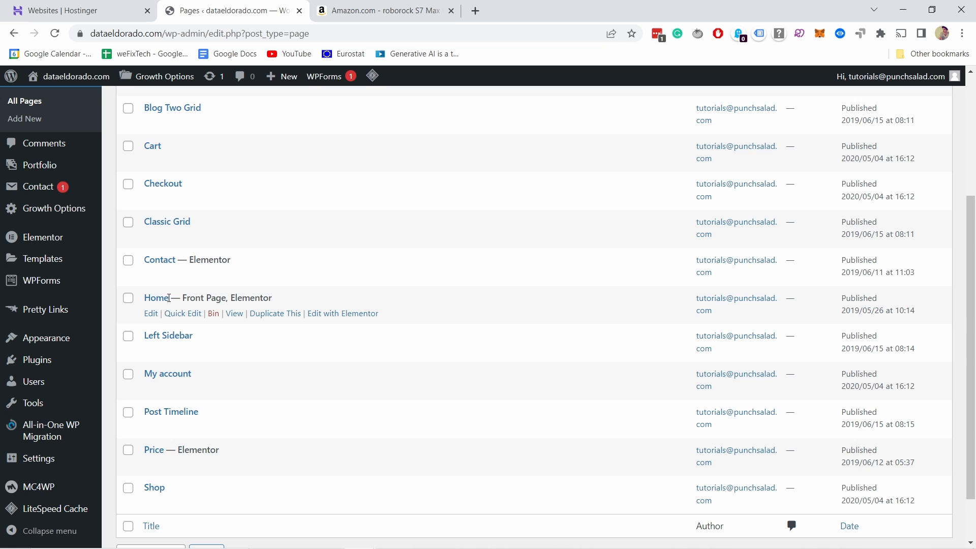
pyautogui.moveTo(242, 316)
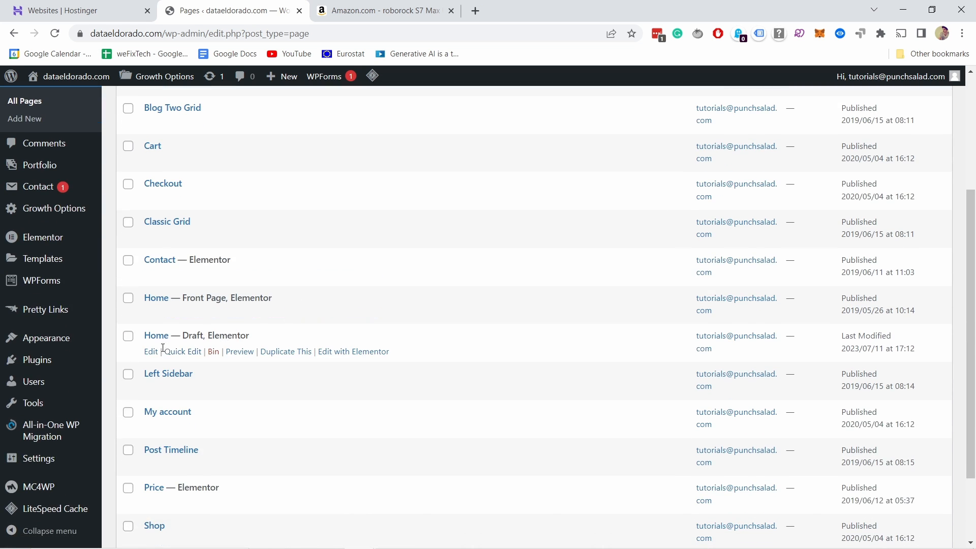
pyautogui.click(151, 351)
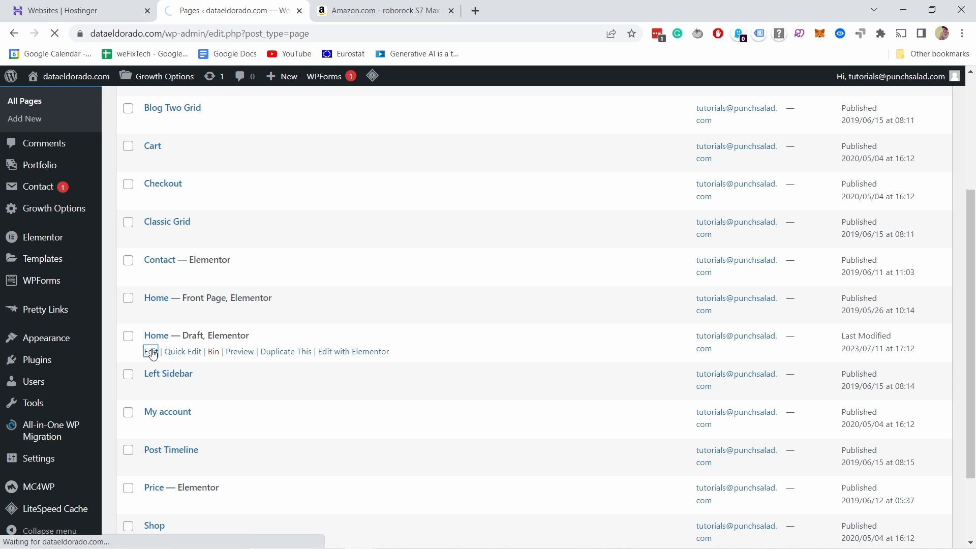
pyautogui.click(150, 351)
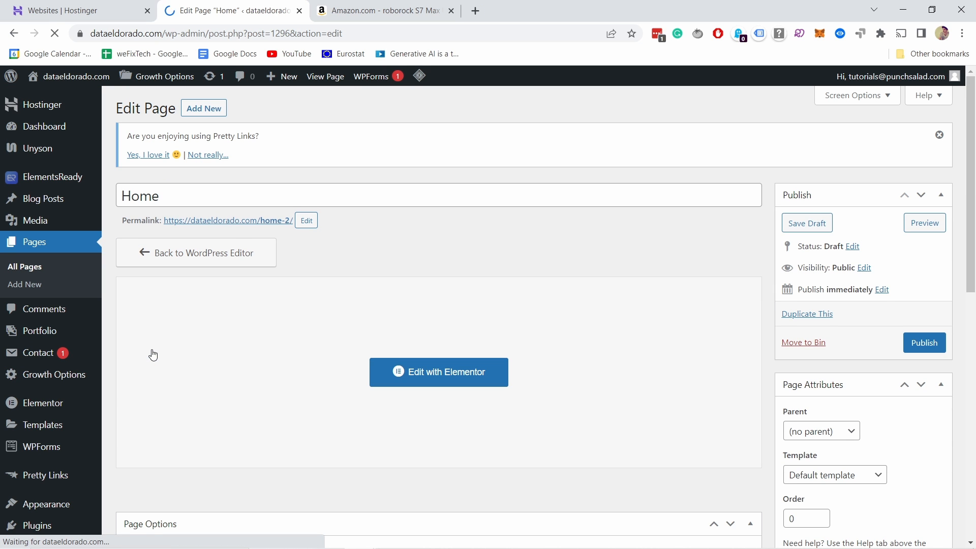